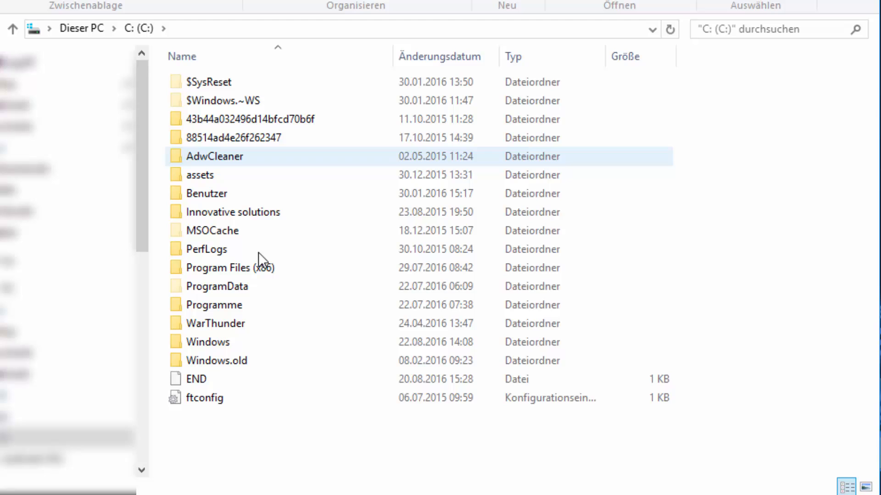
Browse through Steam's steamapps to Subnautica's SNUnmanagedData\LanguageFiles folder and select the English file.
double_click(229, 268)
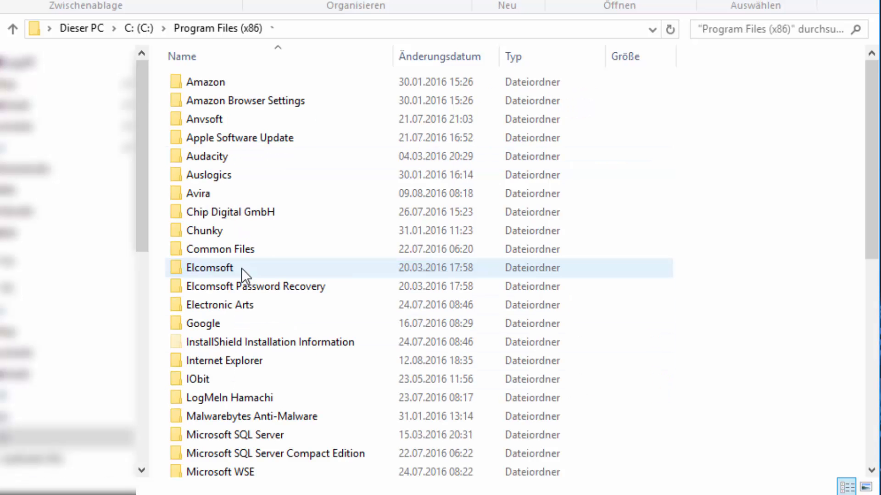
scroll("down", 3)
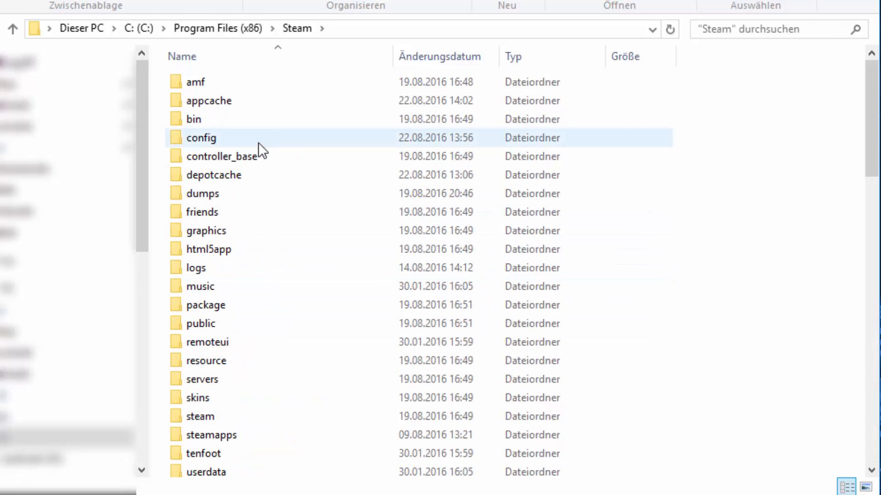
double_click(211, 434)
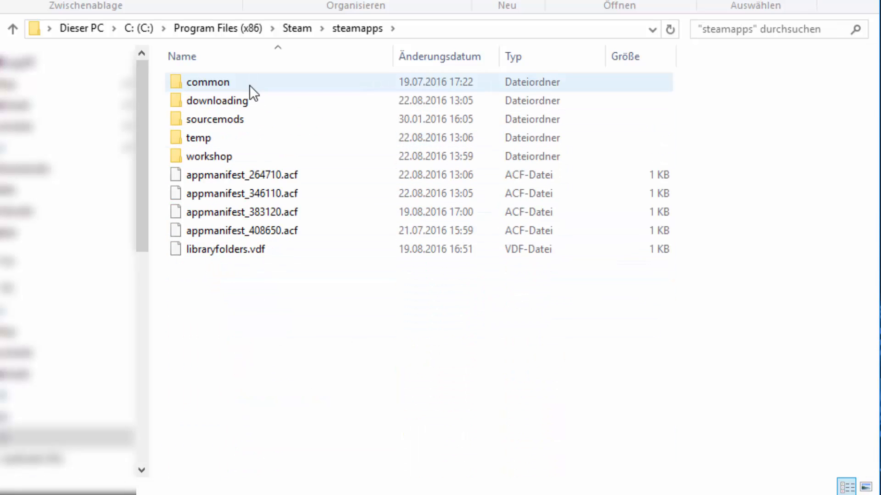
double_click(208, 82)
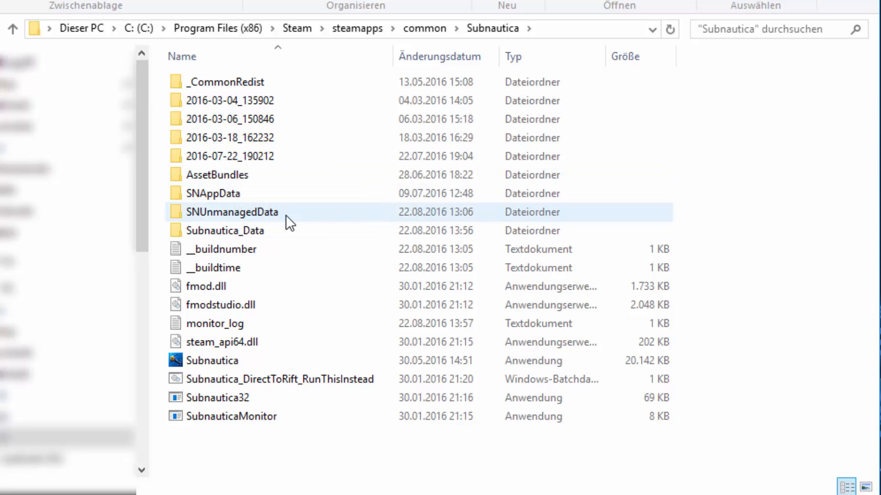
double_click(232, 212)
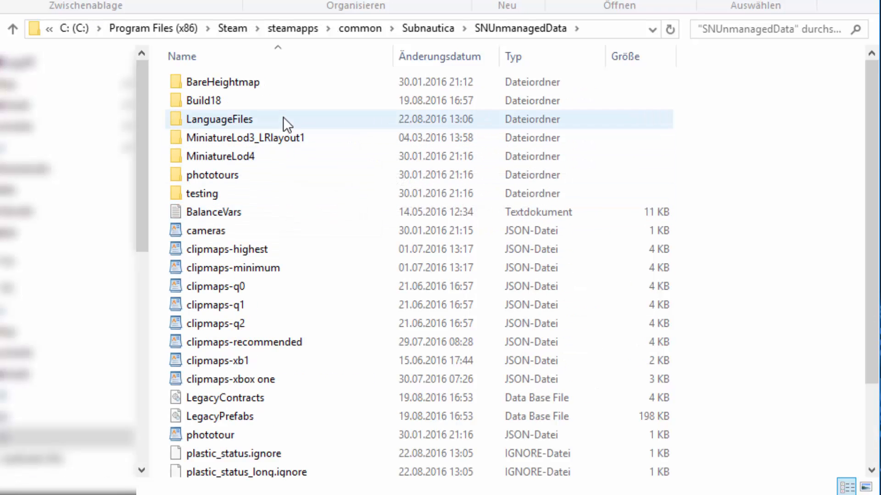
double_click(220, 118)
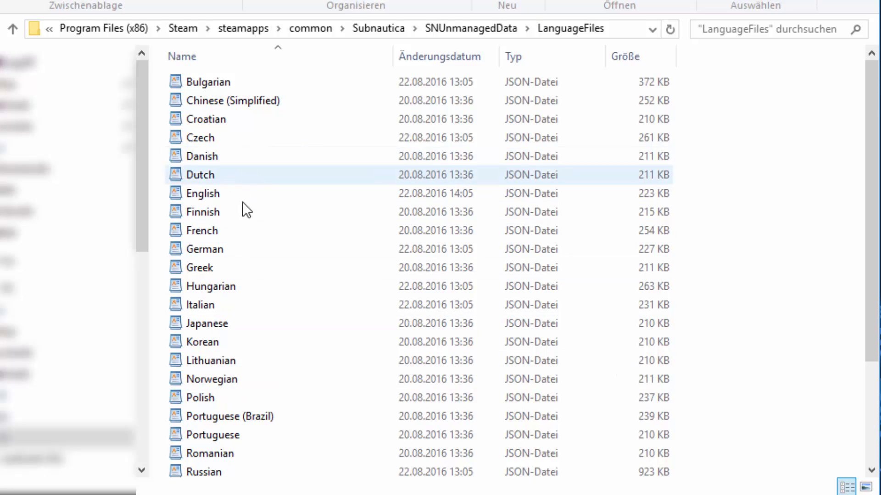
left_click(202, 193)
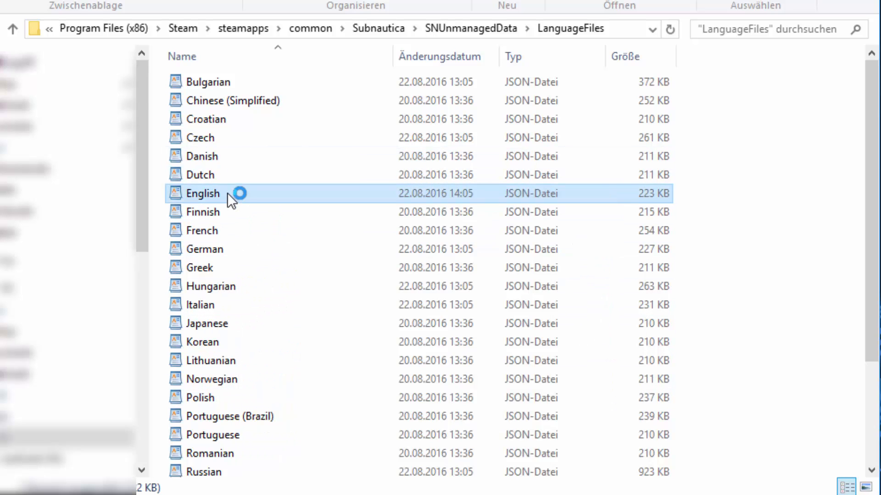
Open the English language file in WordPad and start a text search.
double_click(203, 193)
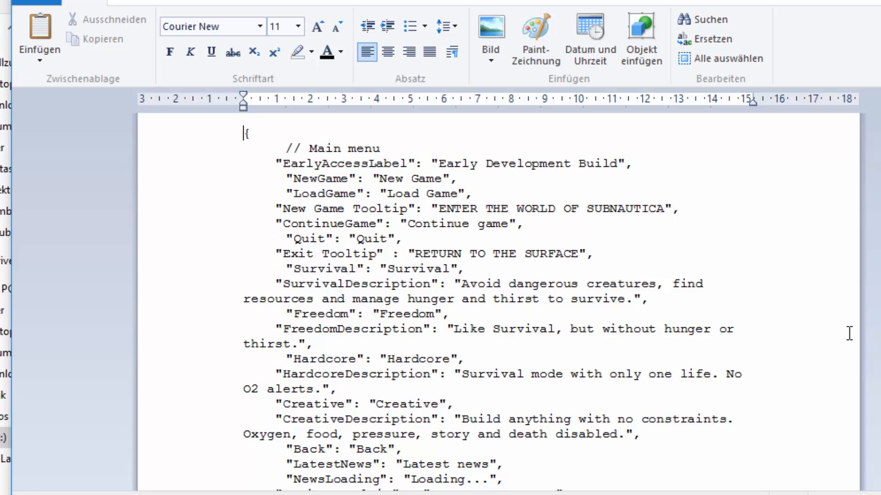
left_click(705, 19)
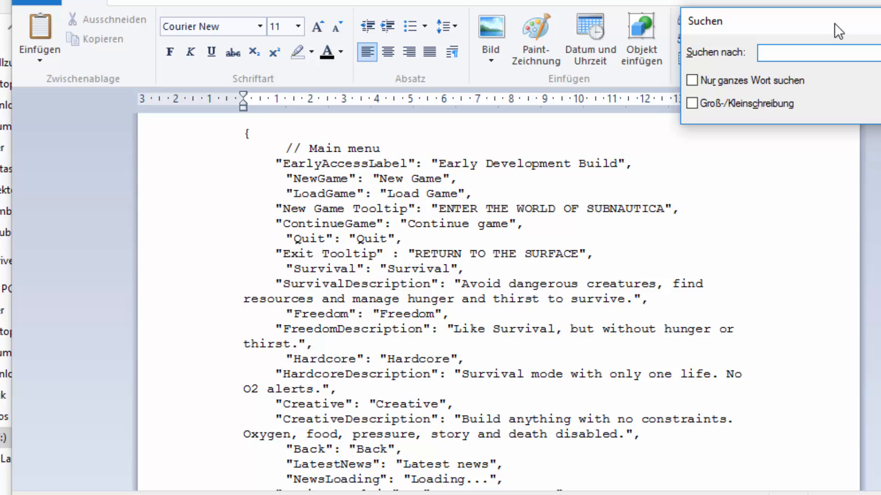
Search for '/ RADIO /' to jump to the radio messages section.
type("/")
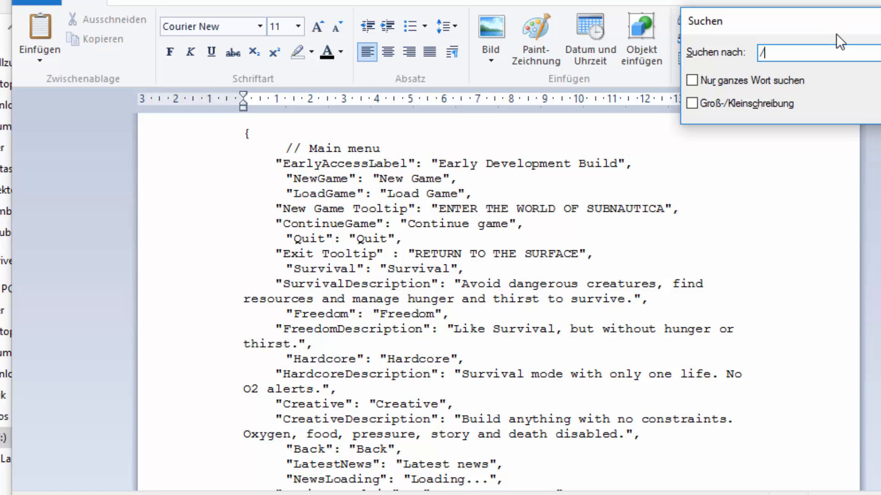
type("R")
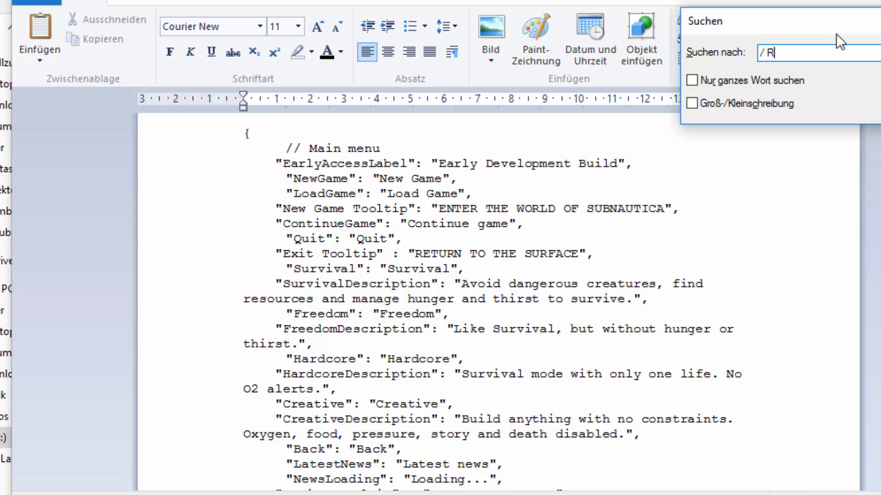
type("ADIO")
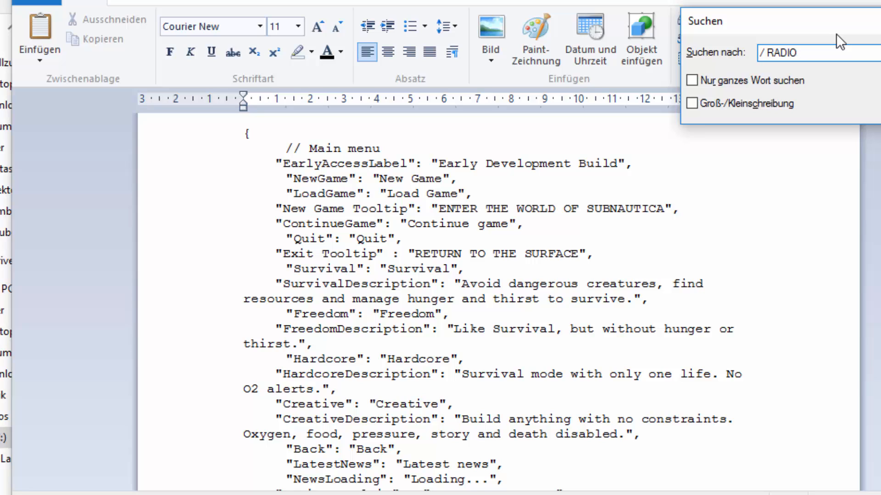
type("/")
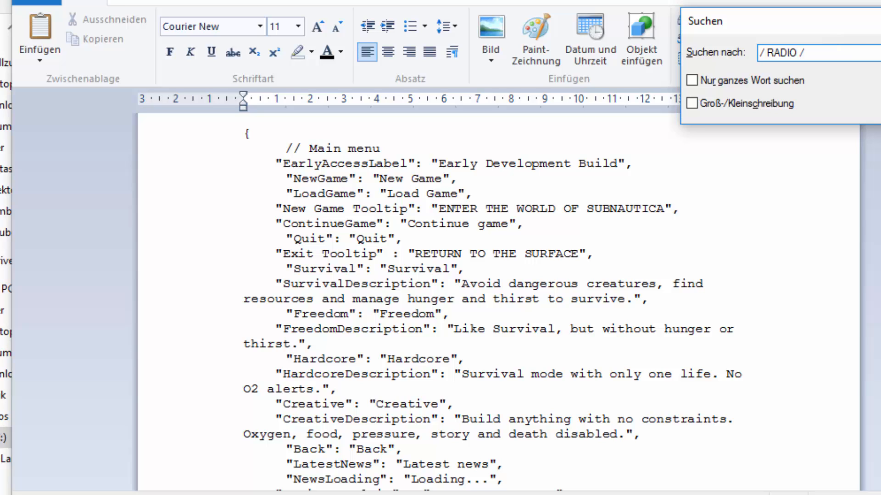
key("Return")
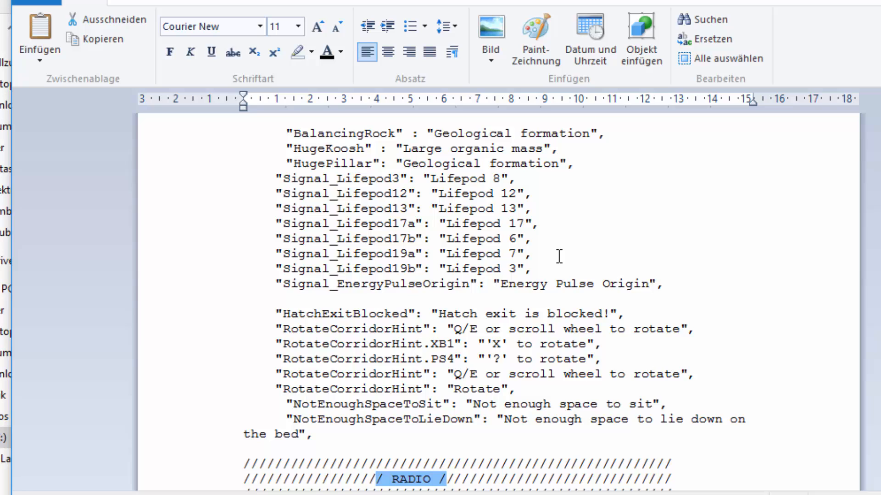
scroll("down", 3)
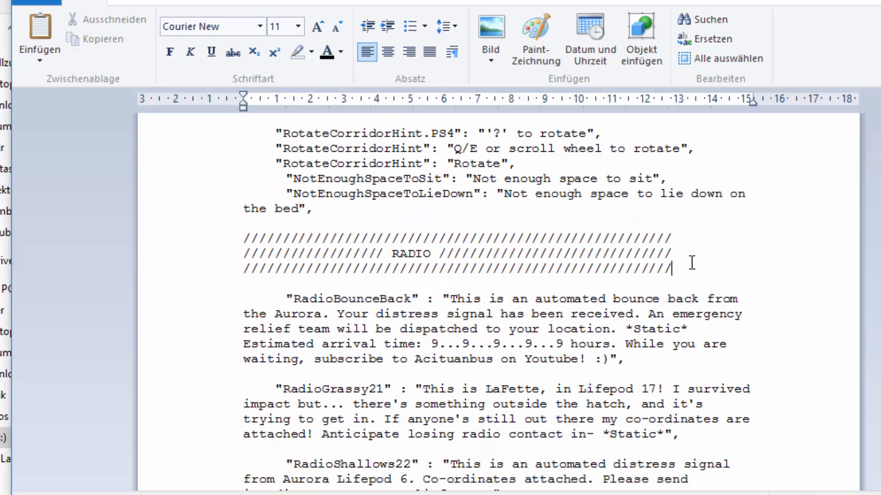
mouse_move(244, 295)
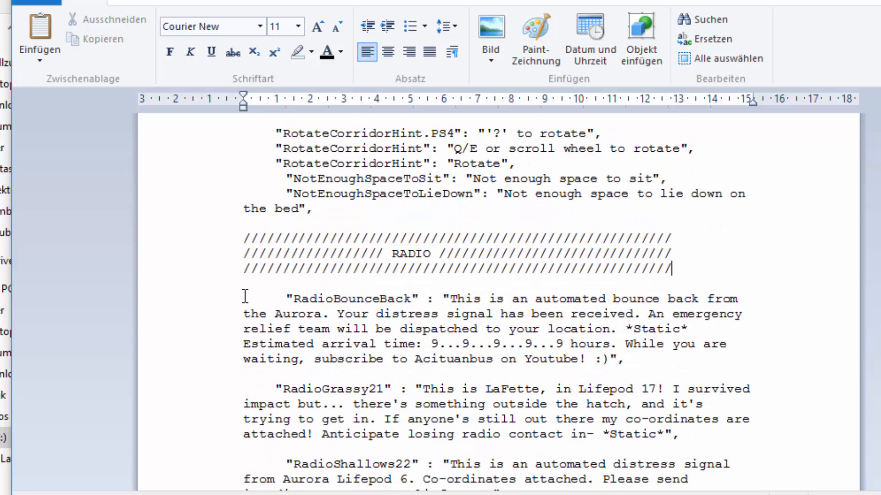
scroll("down", 3)
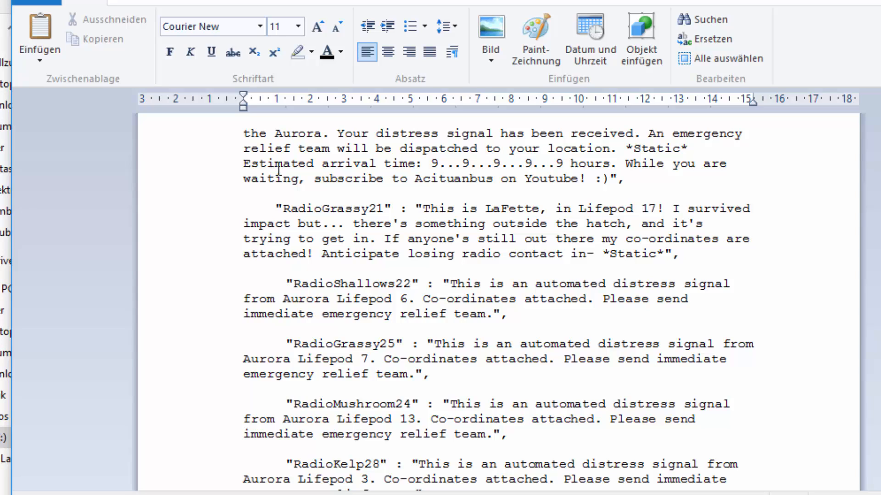
mouse_move(365, 191)
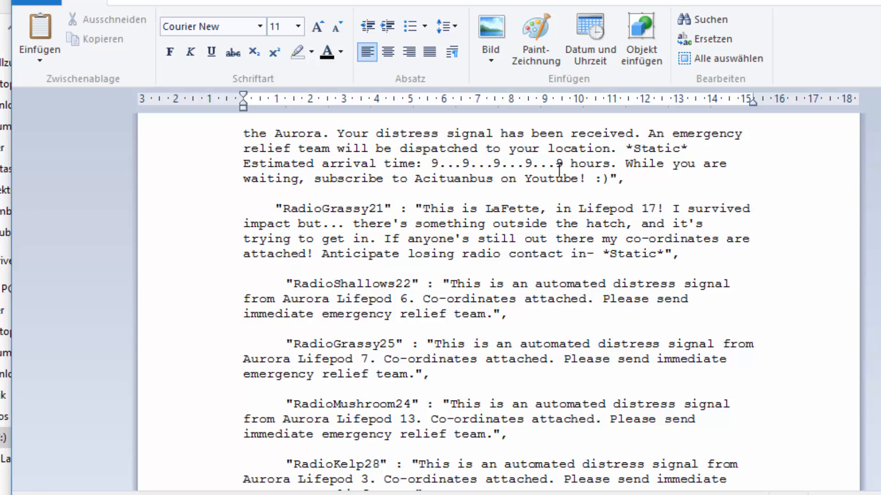
mouse_move(326, 175)
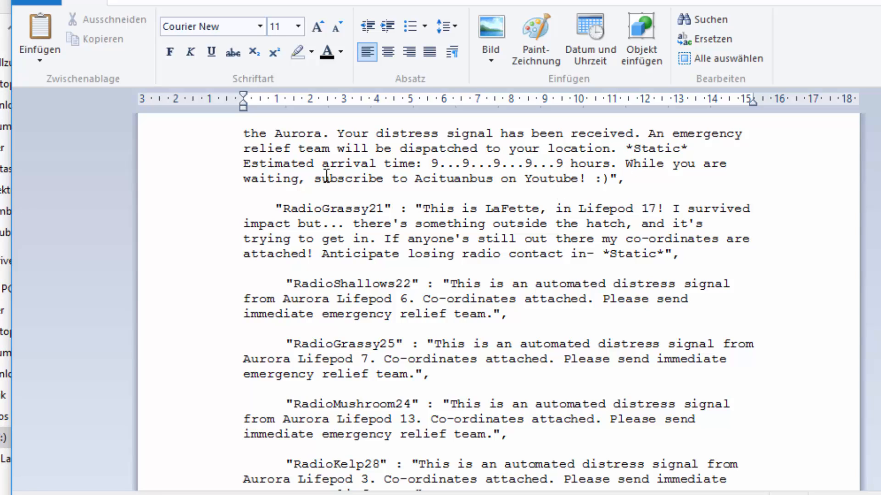
mouse_move(588, 200)
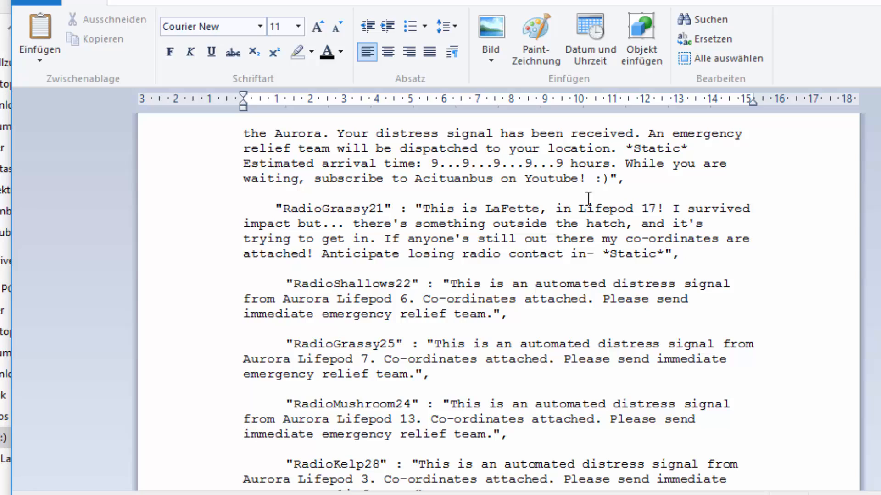
mouse_move(515, 247)
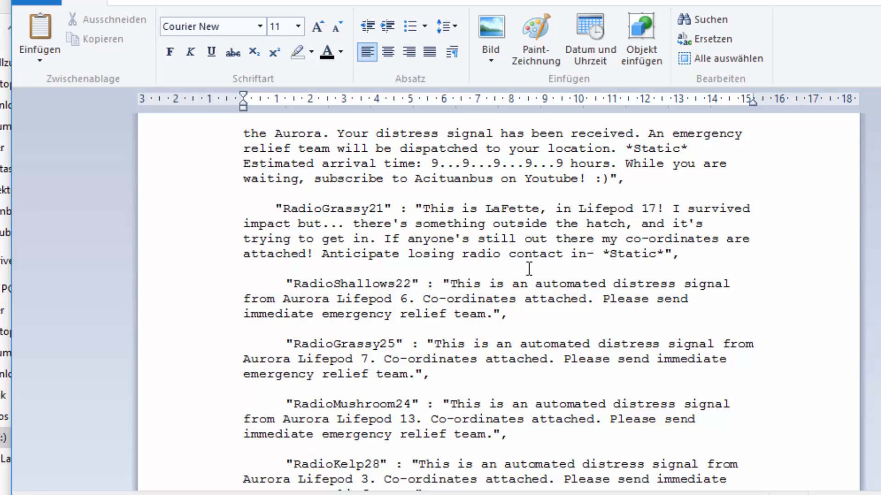
mouse_move(208, 171)
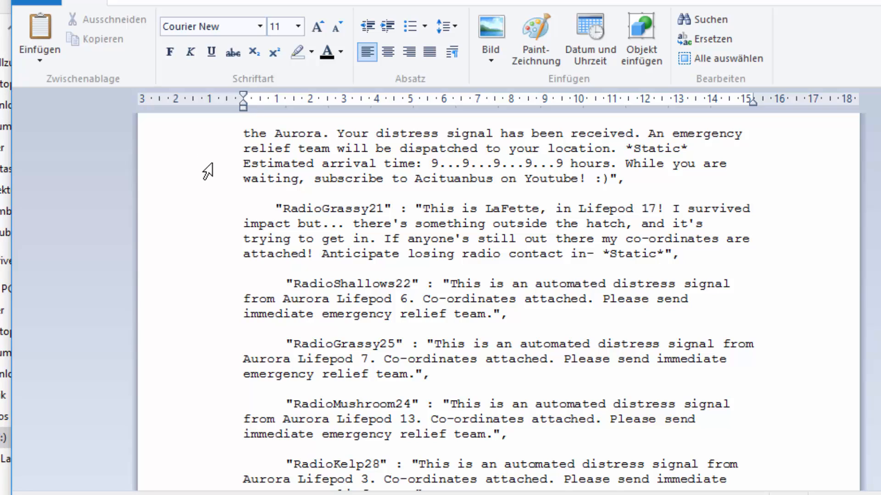
mouse_move(205, 285)
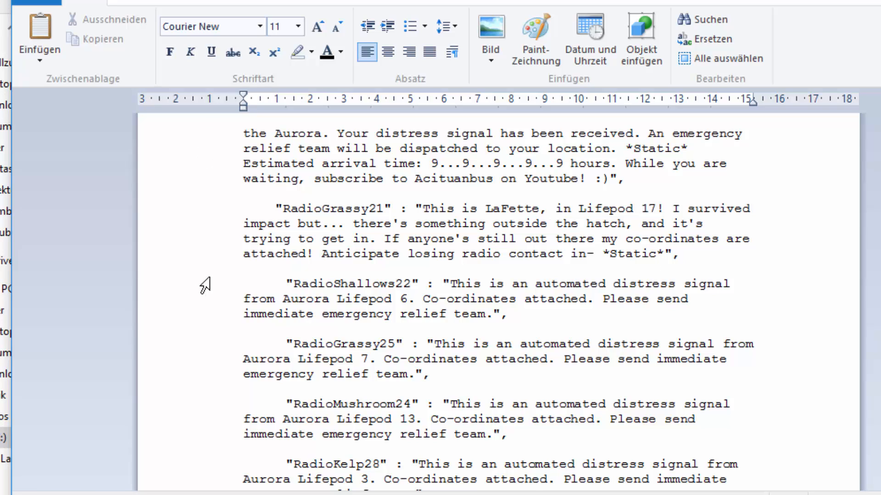
scroll("down", 3)
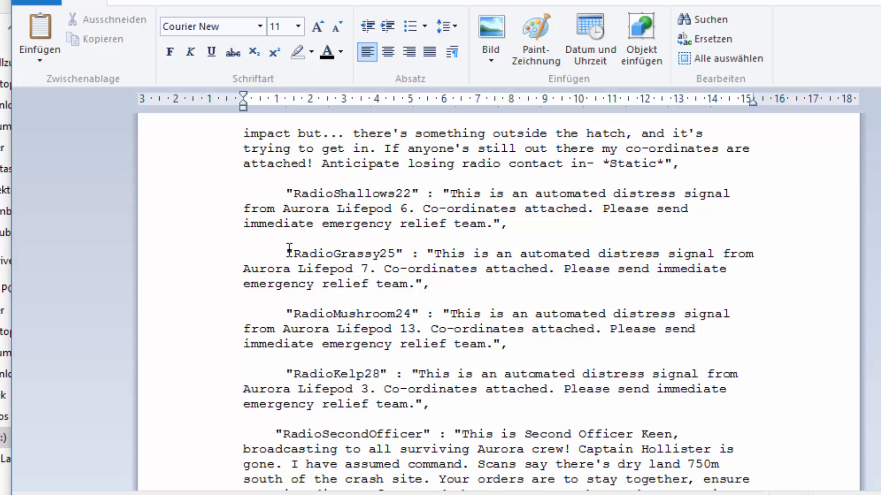
Append 'I <3 rerapers!' to the end of the RadioShallows22 message.
scroll("down", 3)
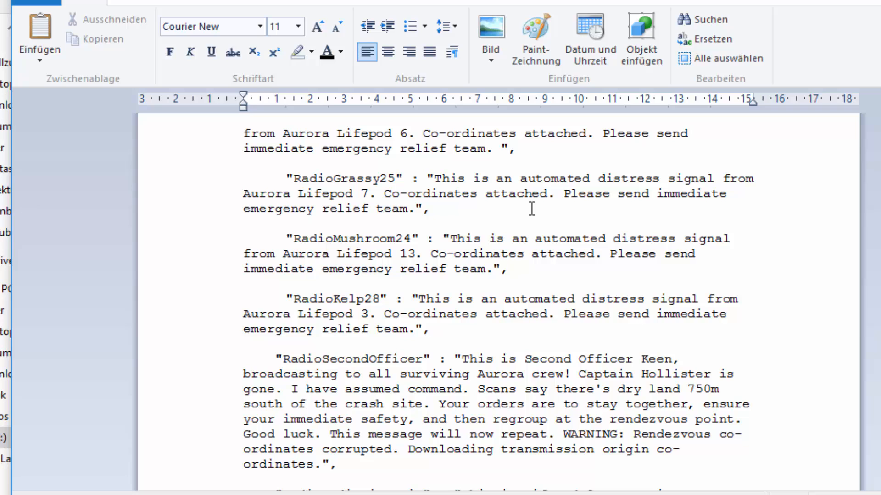
type("I <3 rerapers!")
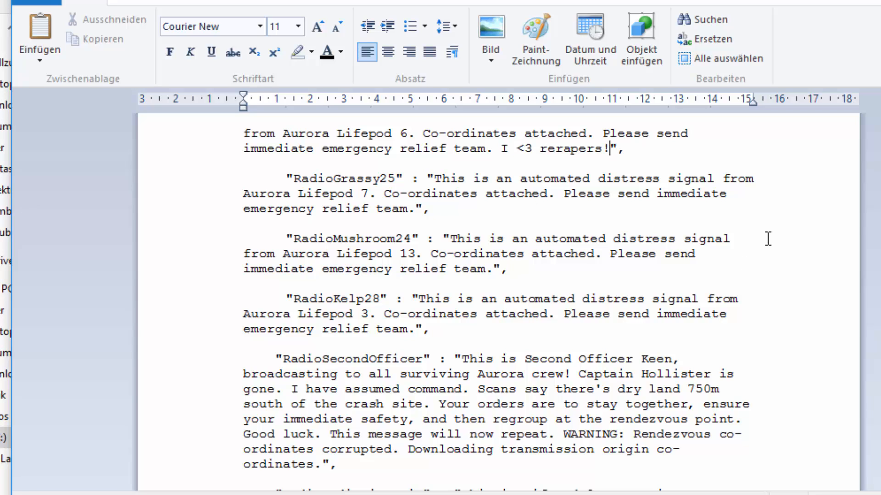
mouse_move(683, 276)
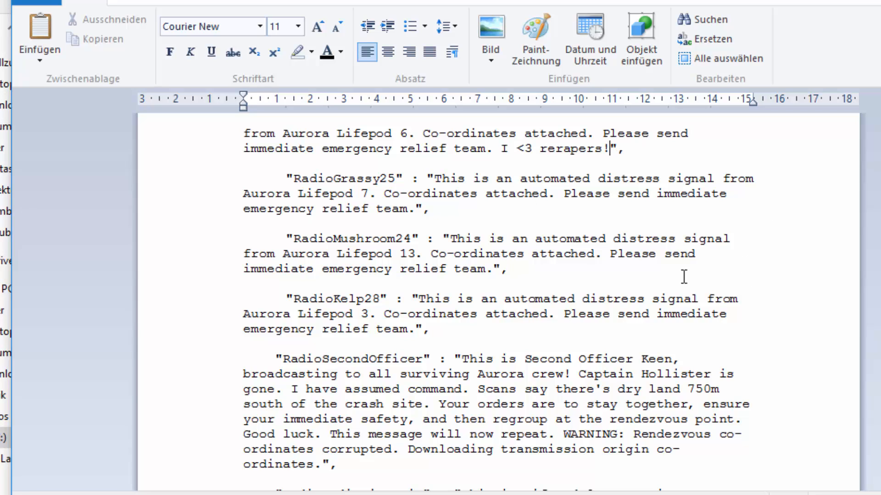
Scroll down to the LIFEPOD SCREEN entries showing the escape pod fire message.
scroll("down", 3)
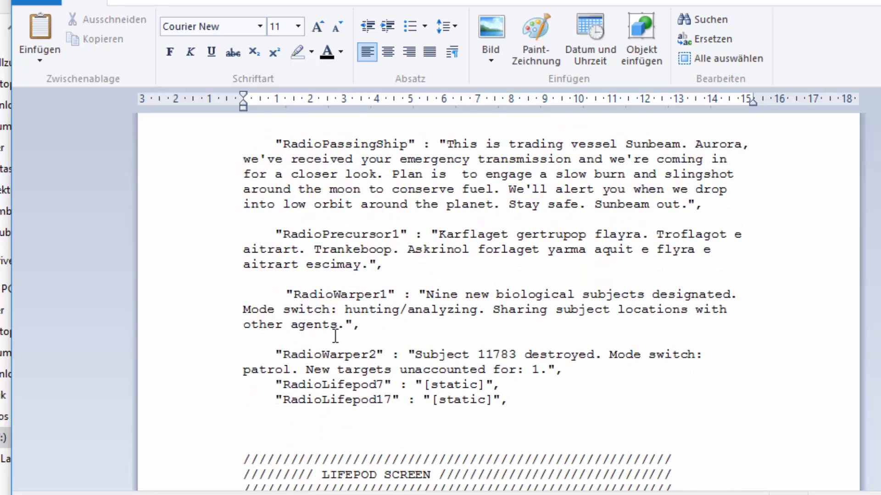
scroll("down", 3)
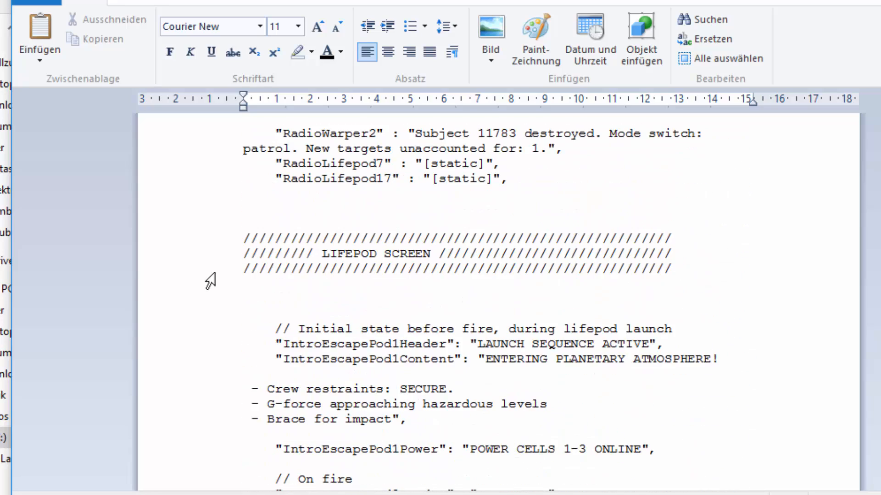
scroll("down", 3)
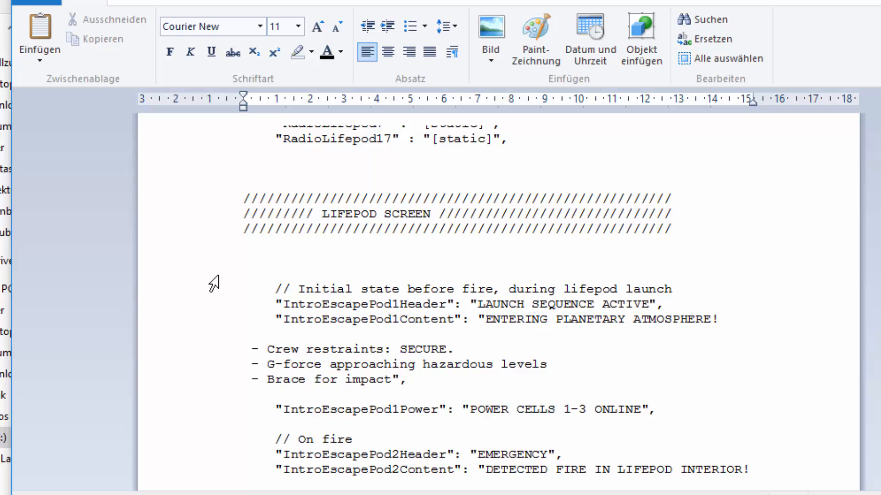
scroll("down", 3)
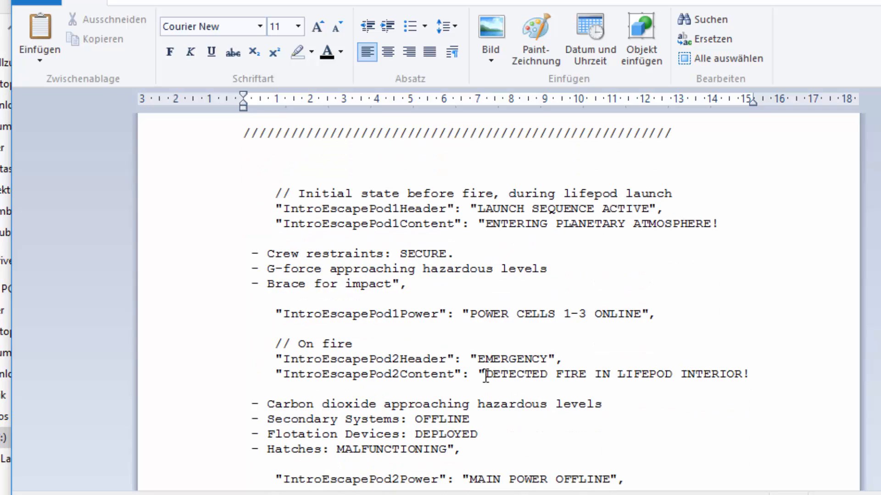
mouse_move(775, 397)
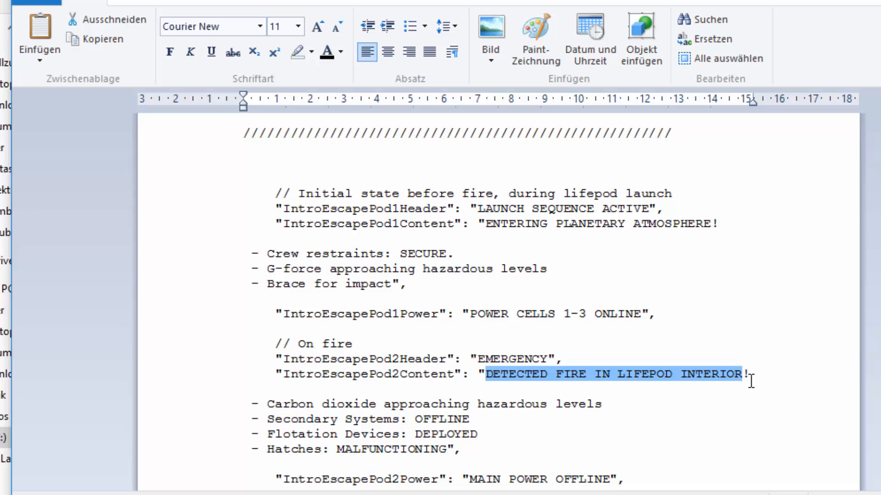
Rewrite the IntroEscapePod2Content fire alert as 'I hate fire!' and leave WordPad.
type("I hate fire!!!")
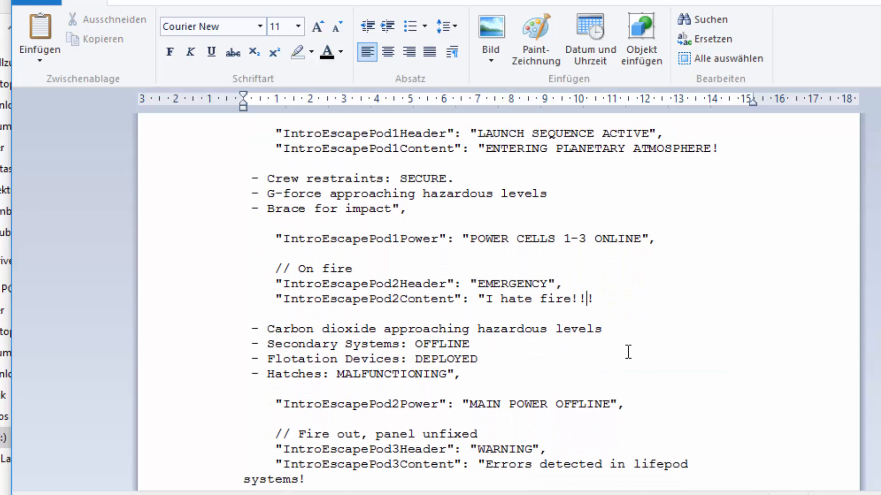
scroll("down", 3)
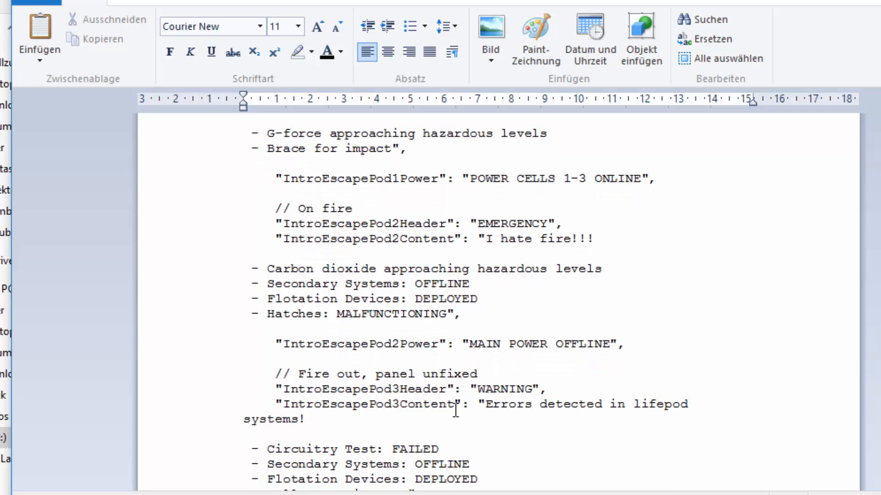
scroll("down", 3)
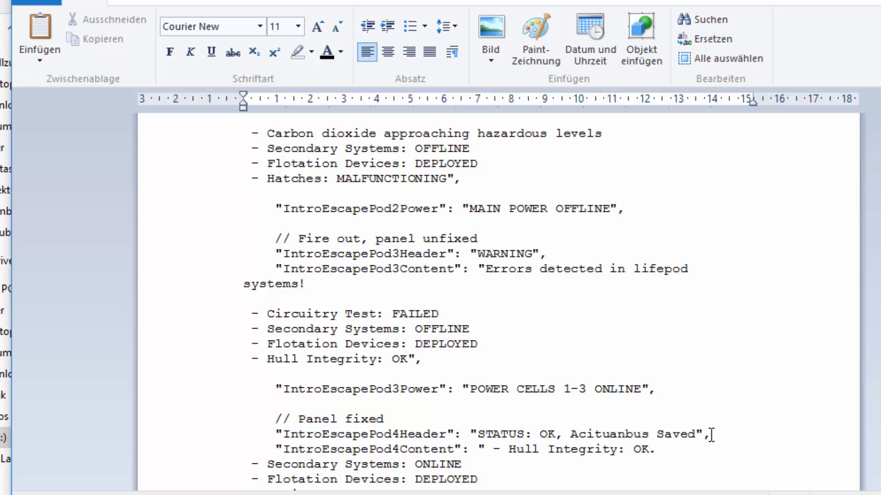
scroll("up", 3)
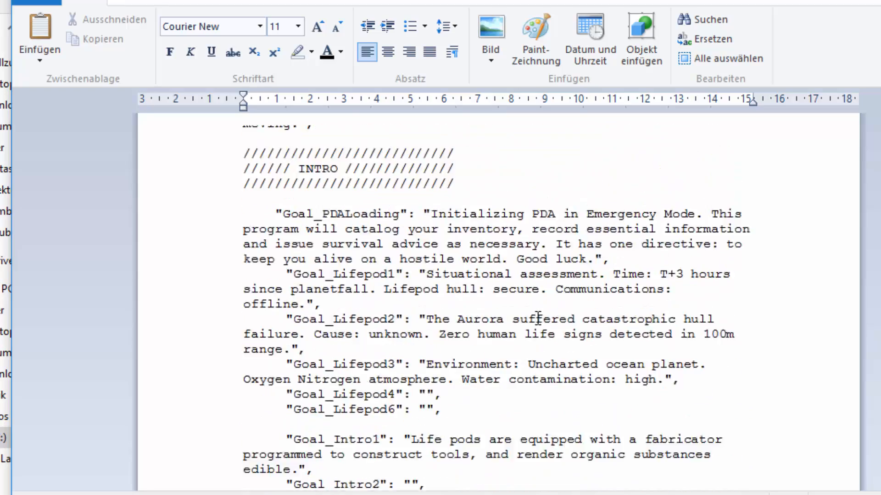
scroll("down", 3)
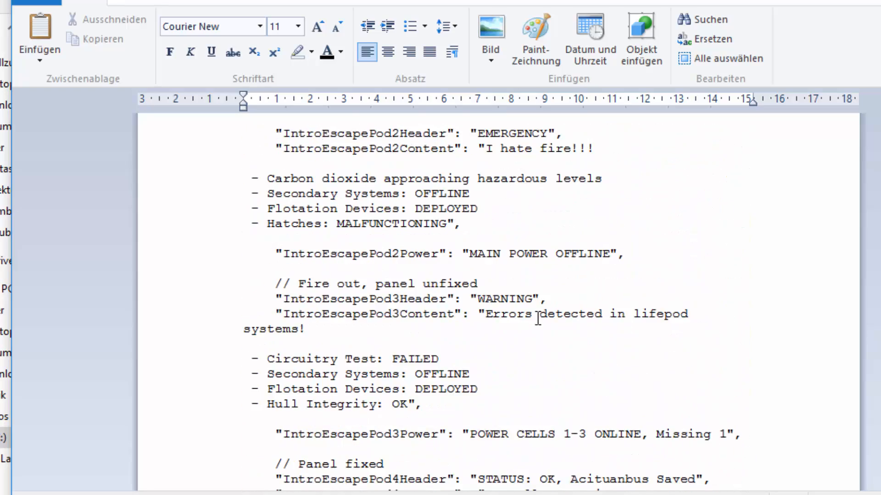
scroll("up", 3)
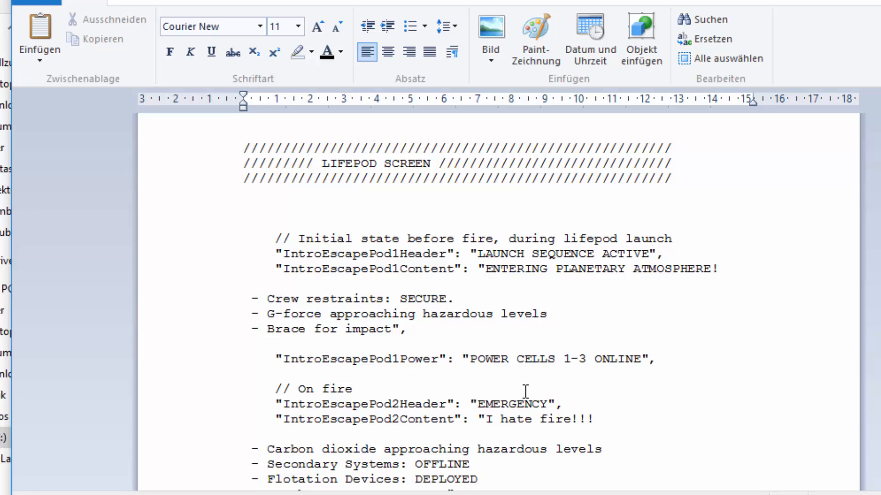
mouse_move(520, 370)
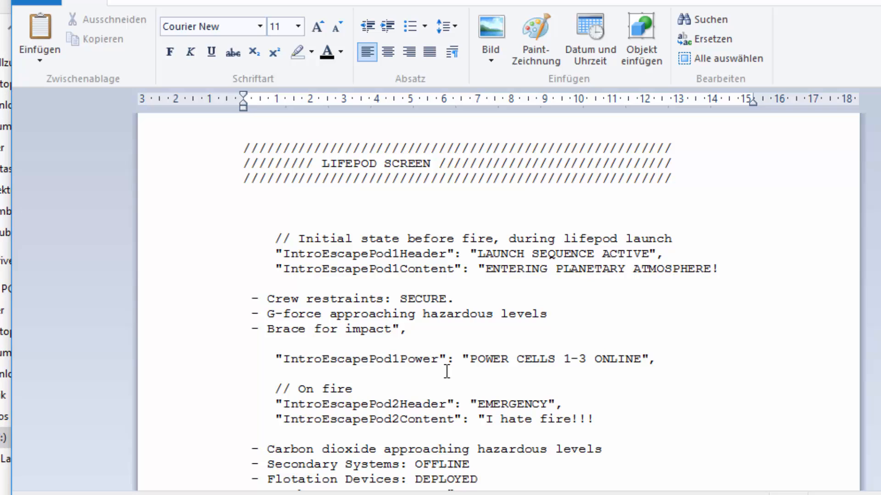
scroll("up", 3)
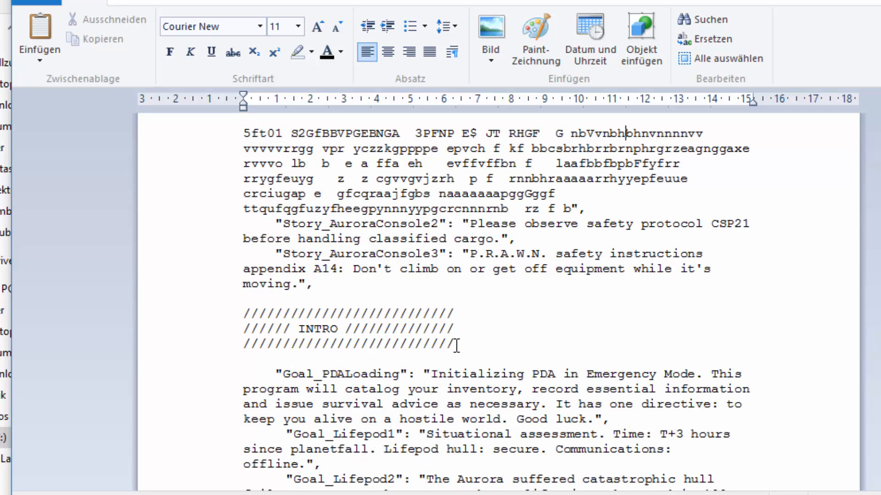
key("alt+tab")
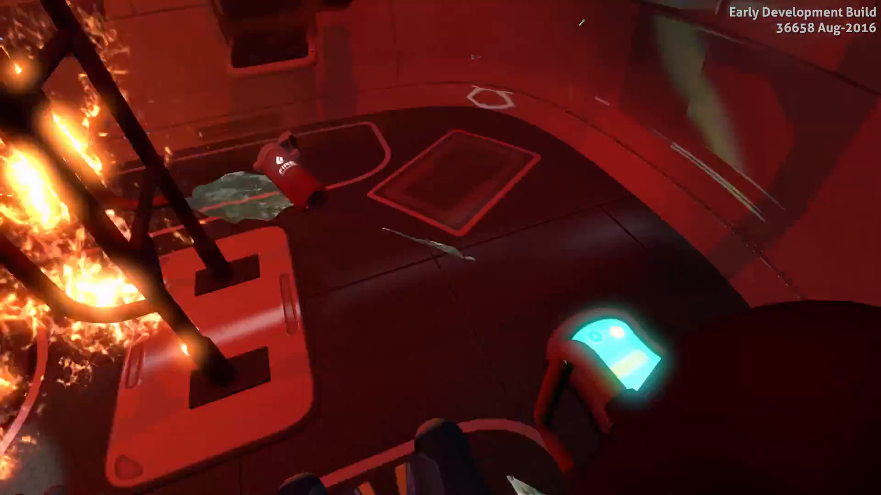
mouse_move(440, 248)
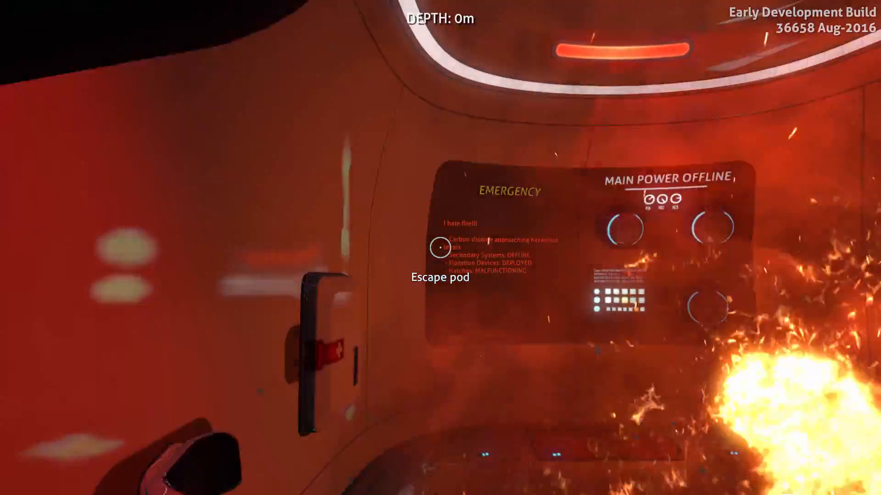
mouse_move(441, 248)
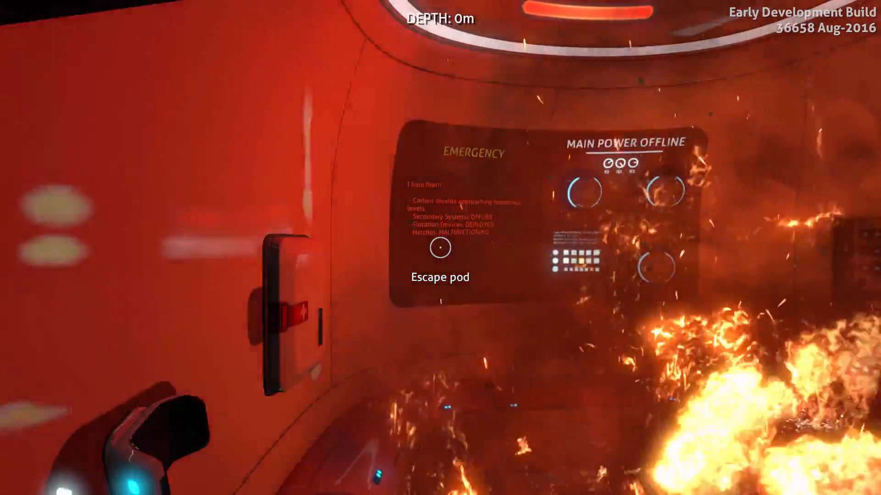
mouse_move(440, 247)
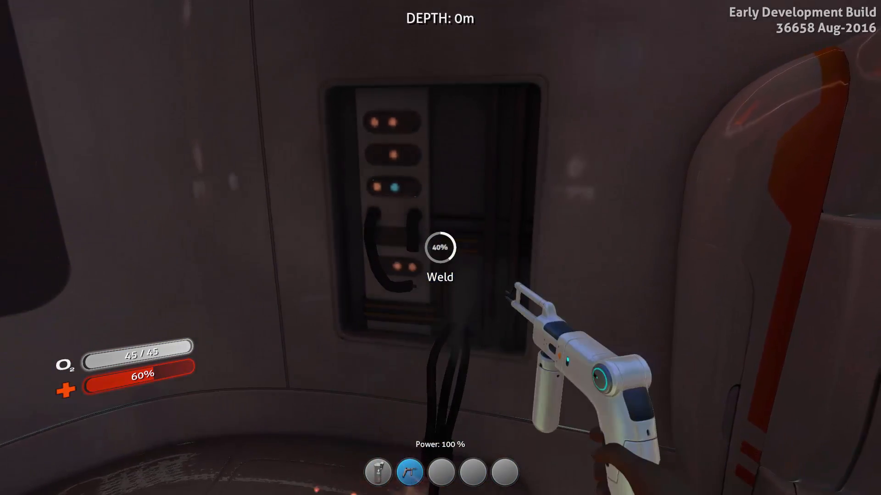
Weld the damaged lifepod wall panel until repaired, then weld the Communications Relay.
left_click(440, 248)
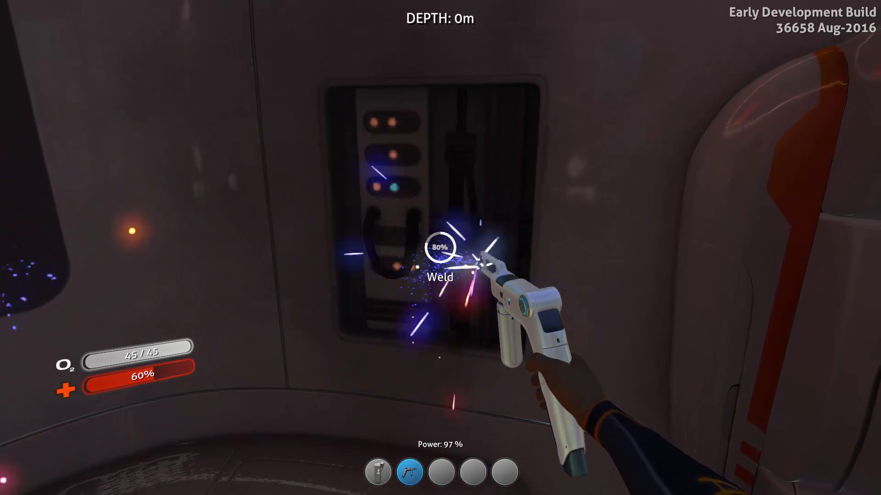
left_click(440, 247)
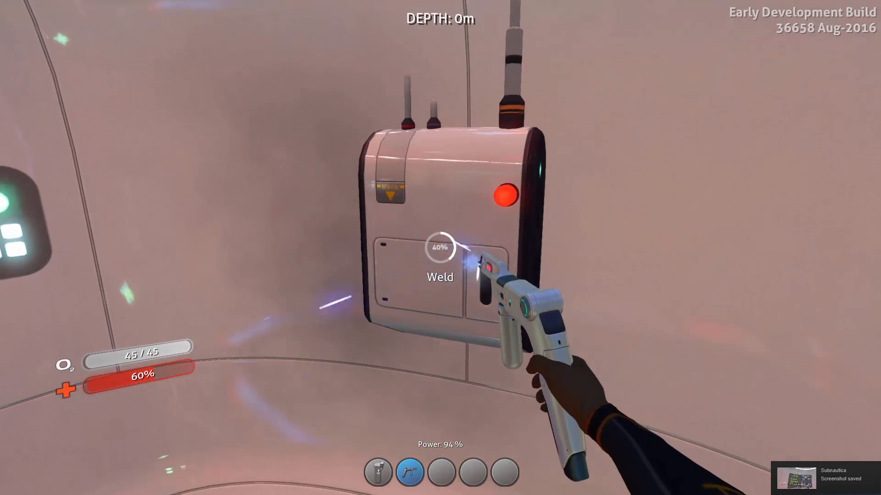
left_click(441, 253)
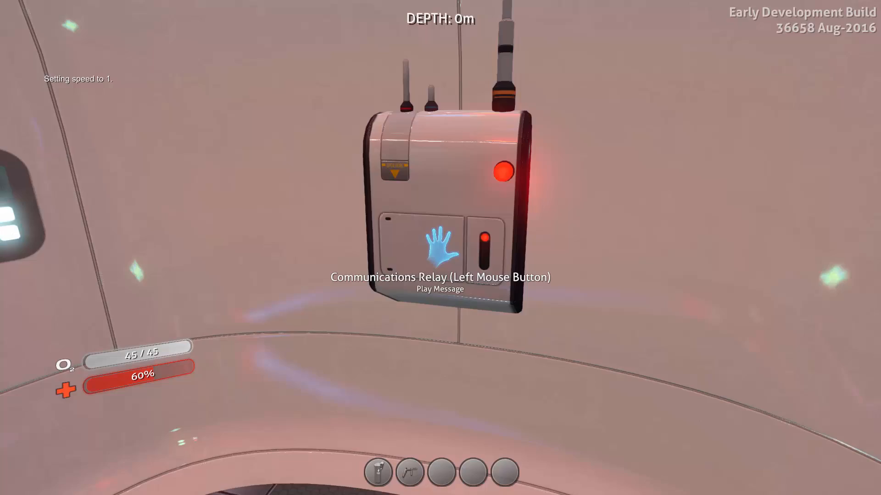
Play the relay's edited Aurora message, then climb out onto the lifepod.
left_click(440, 244)
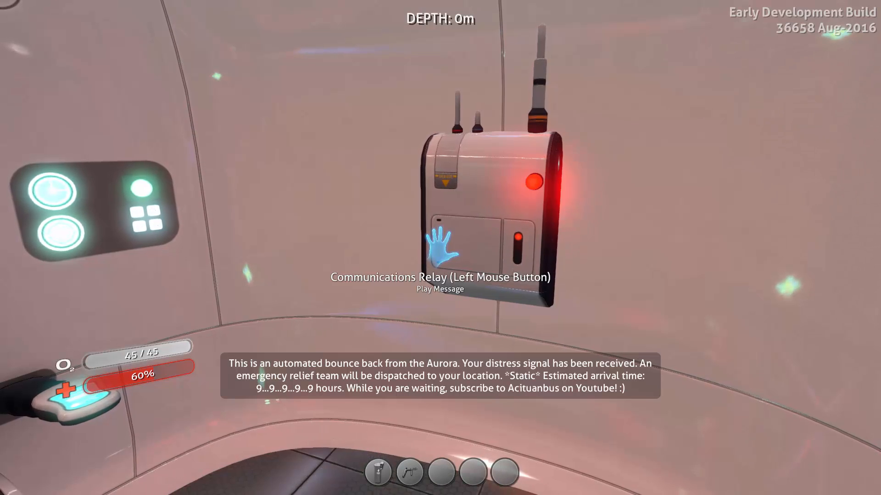
mouse_move(440, 248)
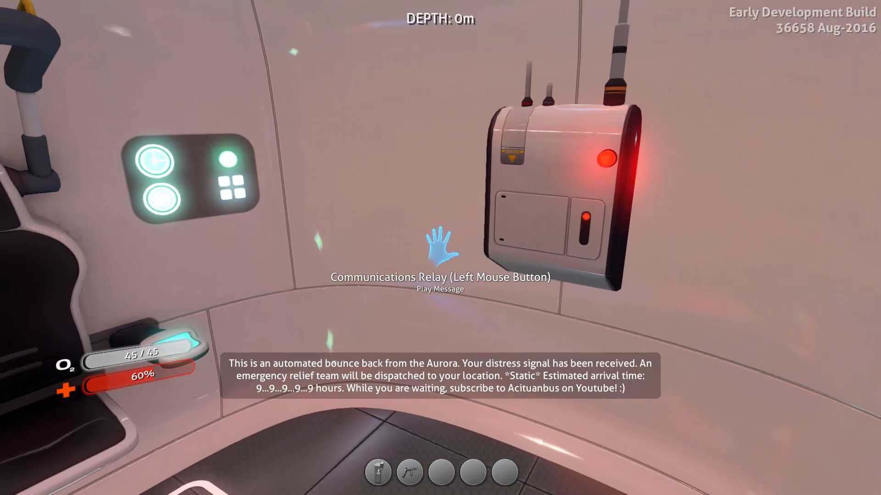
mouse_move(440, 248)
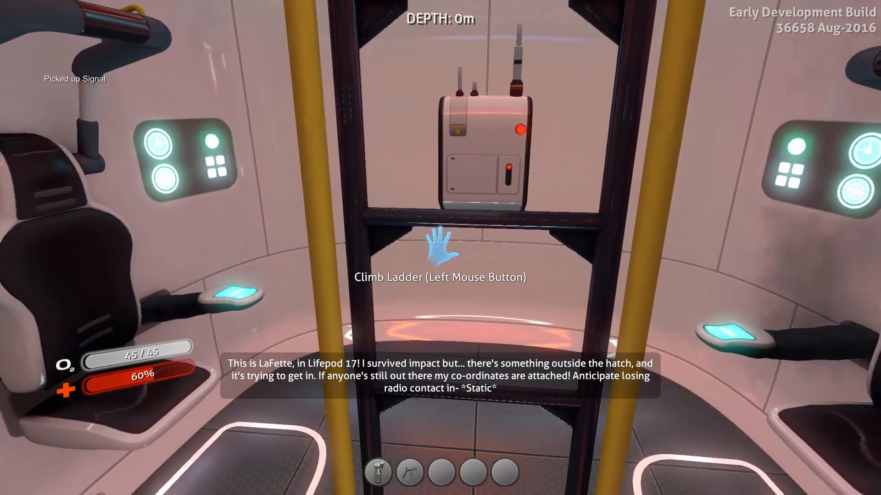
left_click(440, 247)
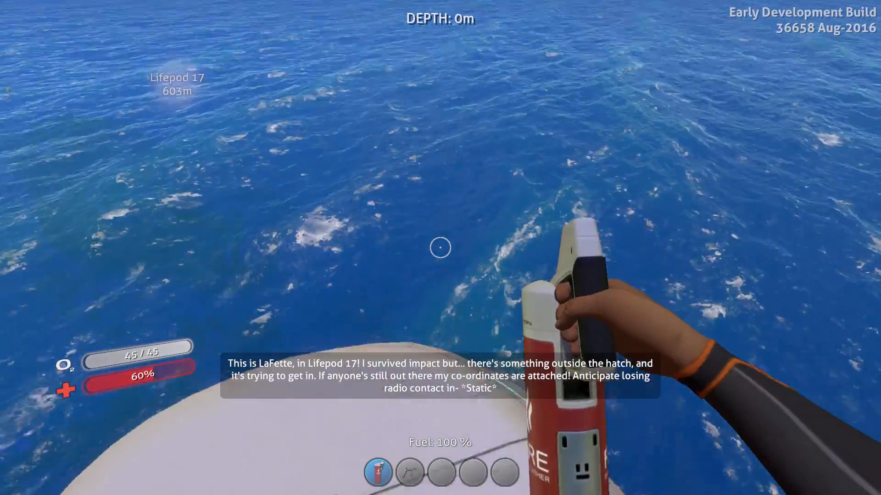
mouse_move(441, 247)
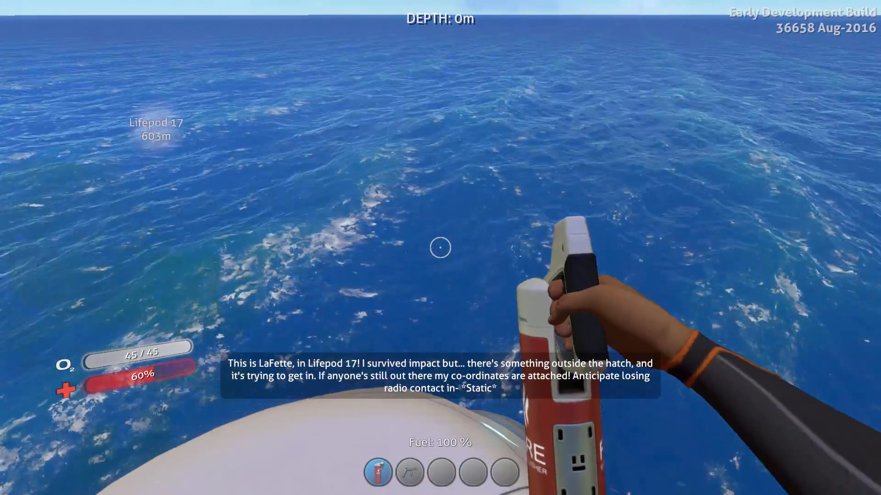